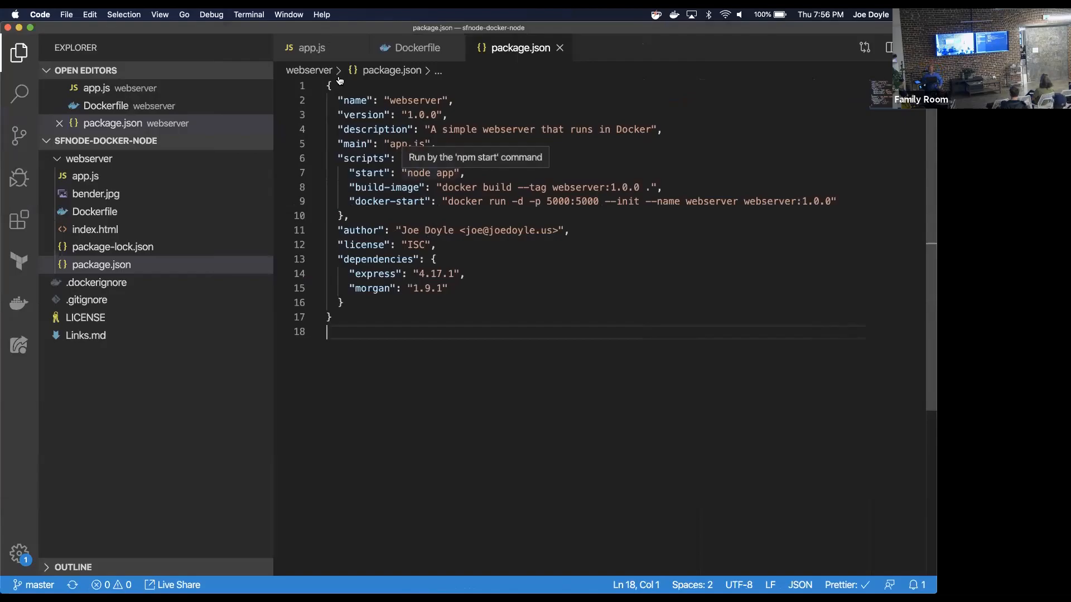
Review the app.js Express webserver source, then bring up the multi-stage Dockerfile.
left_click(311, 48)
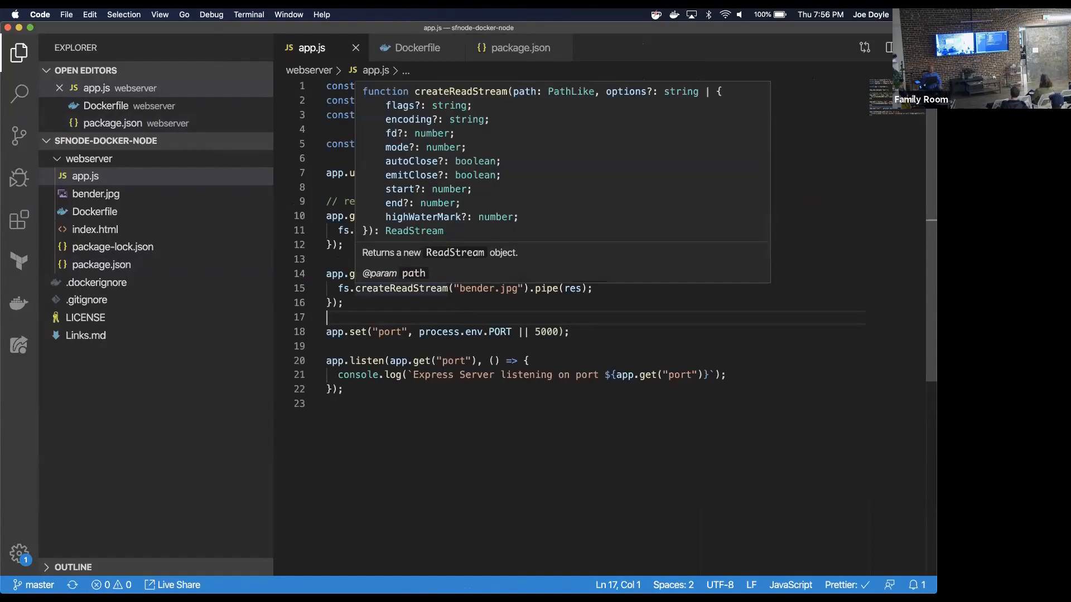
left_click(493, 487)
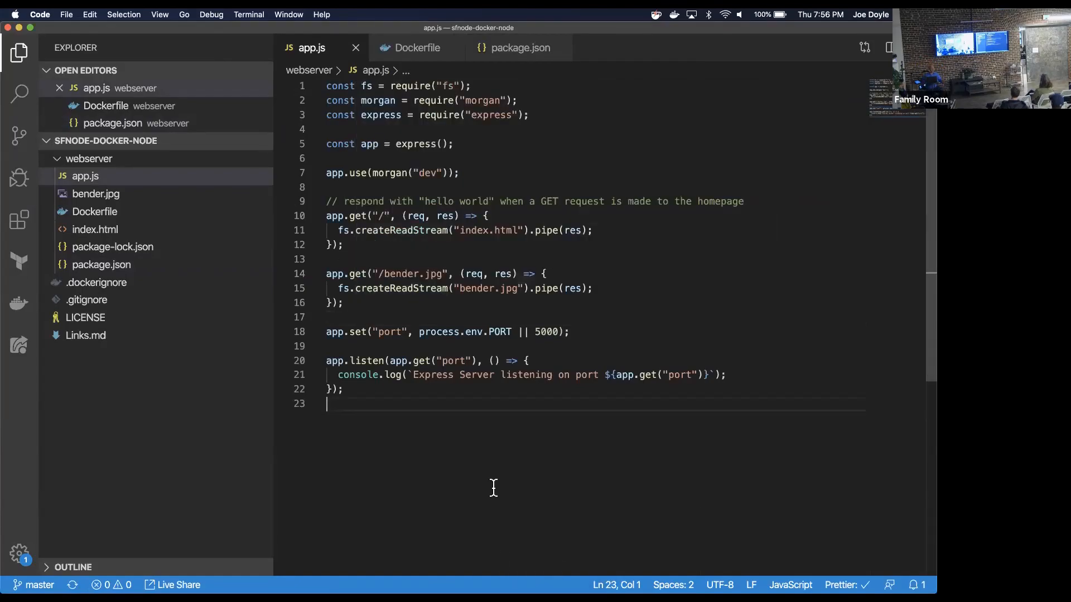
mouse_move(483, 348)
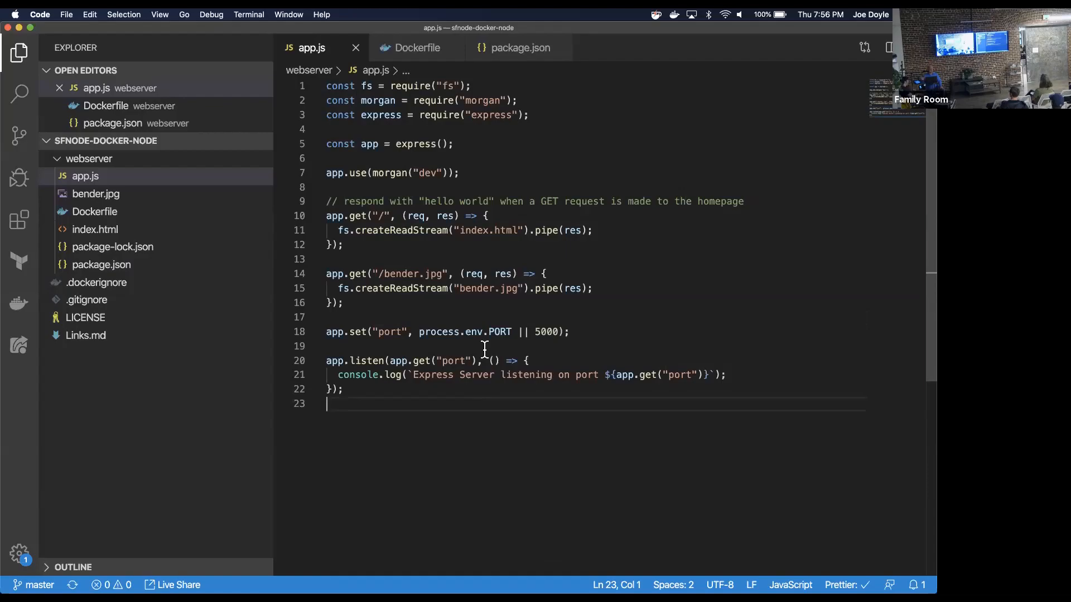
mouse_move(505, 160)
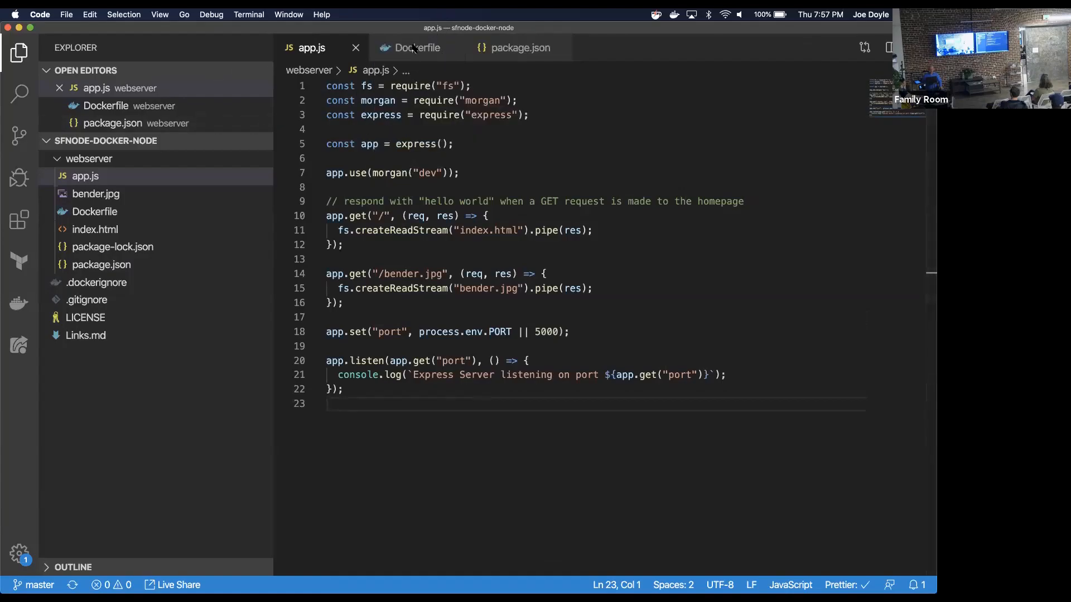
left_click(417, 48)
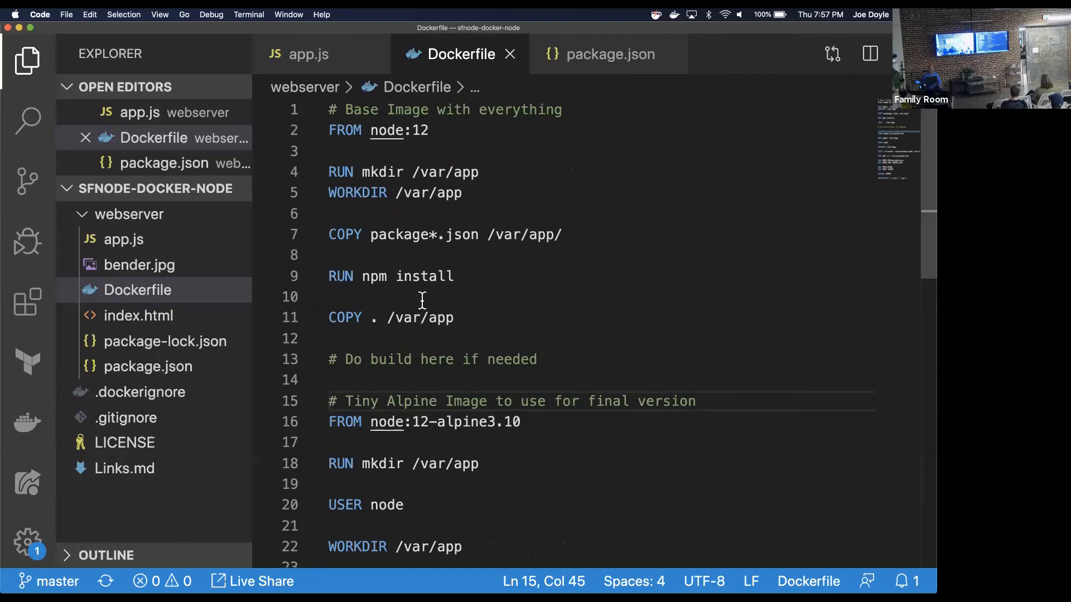
mouse_move(409, 198)
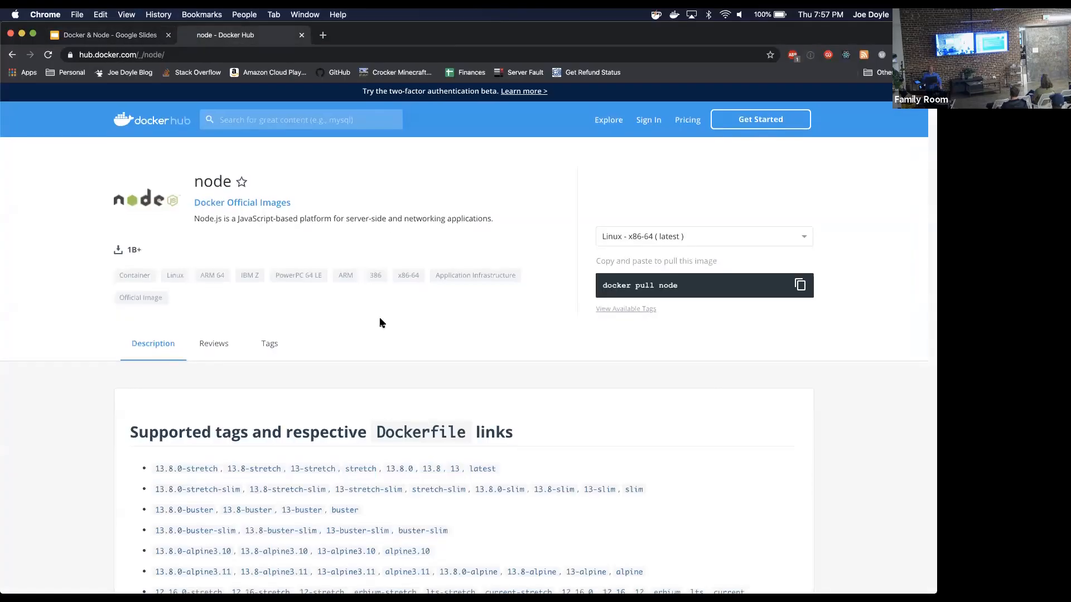
Scroll through Docker Hub's node Supported tags list, then return to the code editor.
scroll("down", 3)
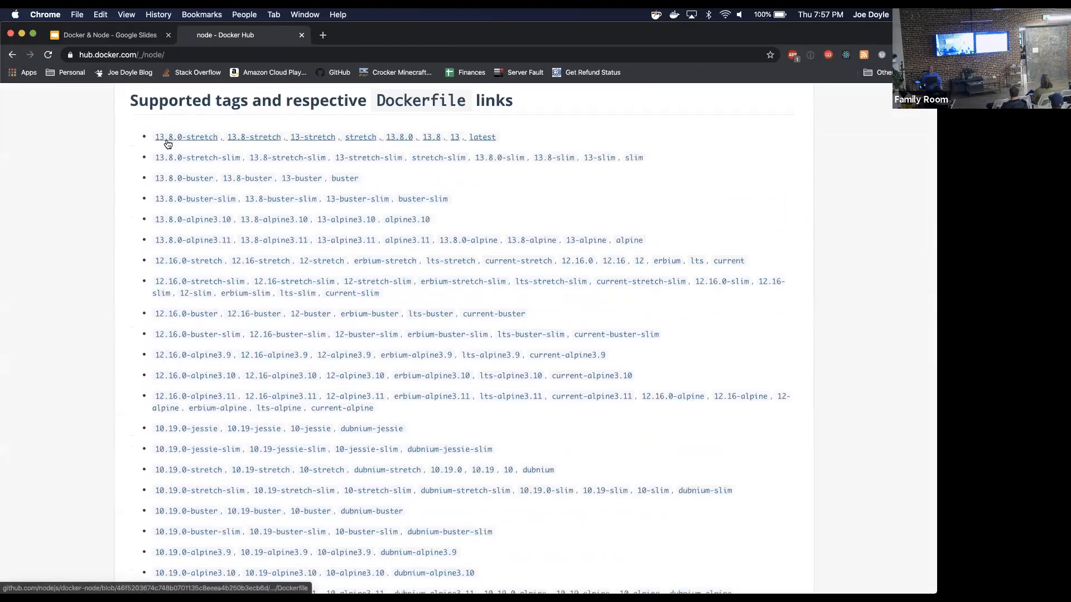
scroll("down", 3)
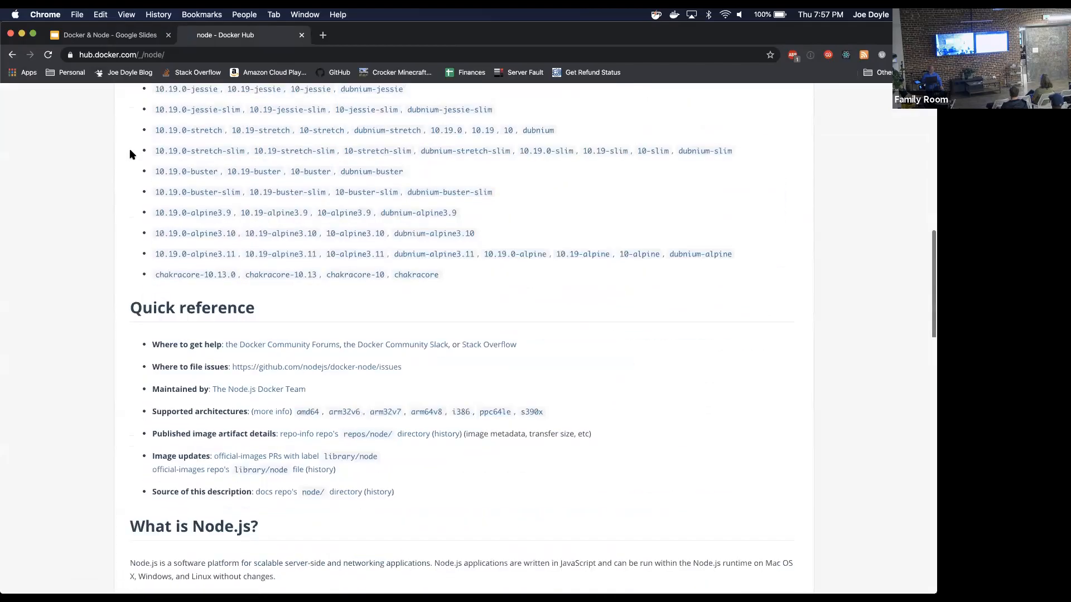
scroll("up", 3)
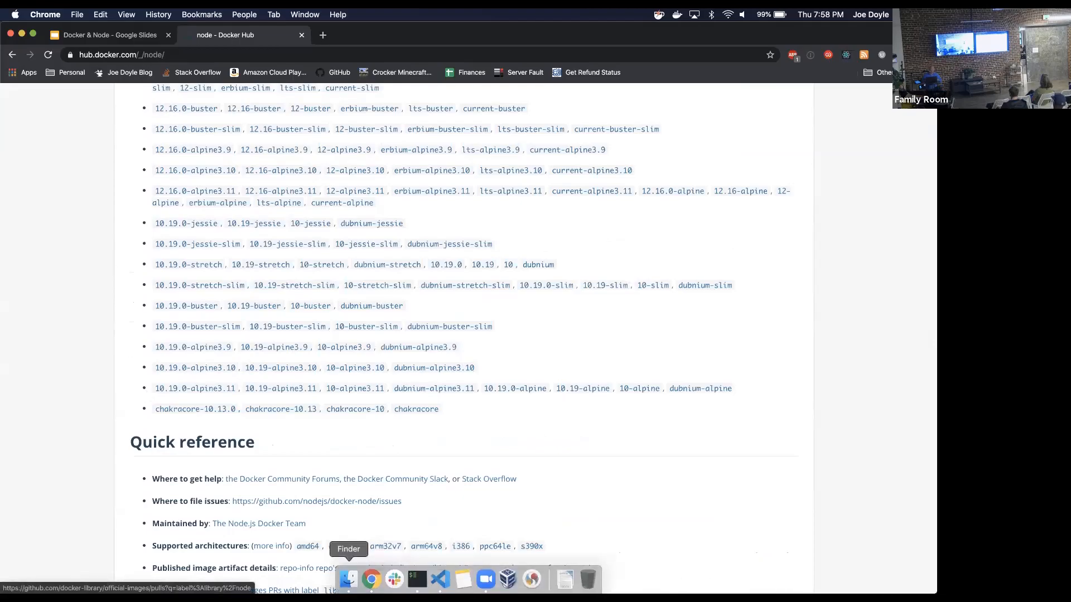
left_click(347, 579)
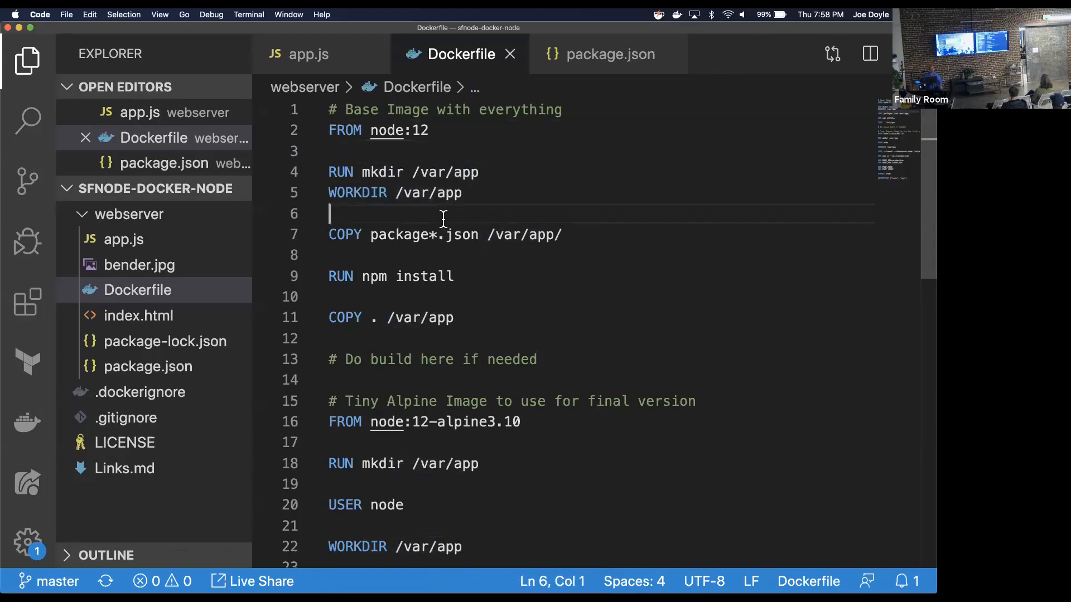
left_click(478, 193)
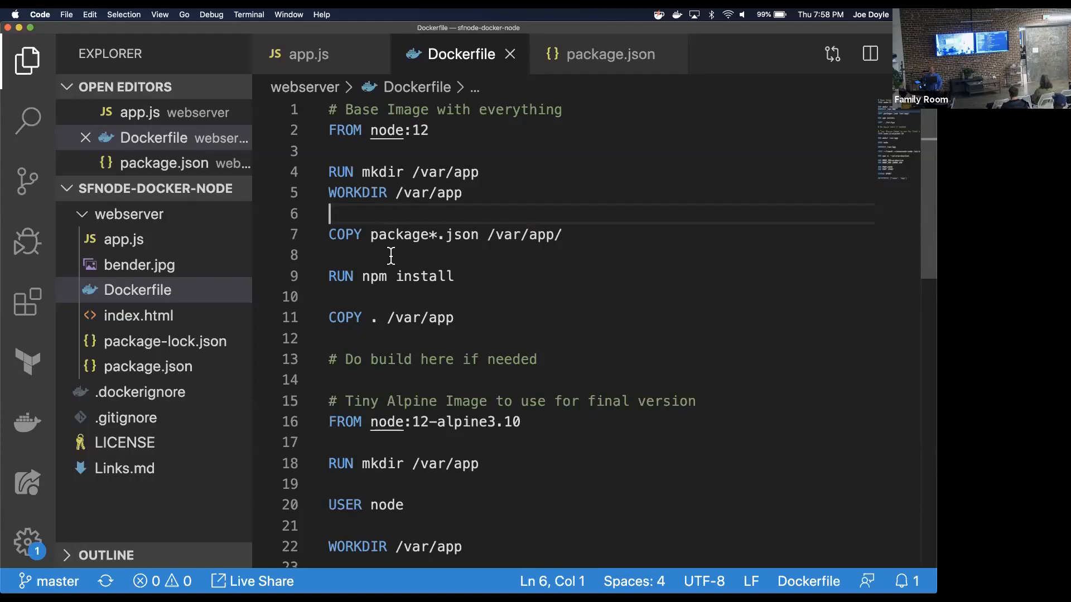
mouse_move(497, 246)
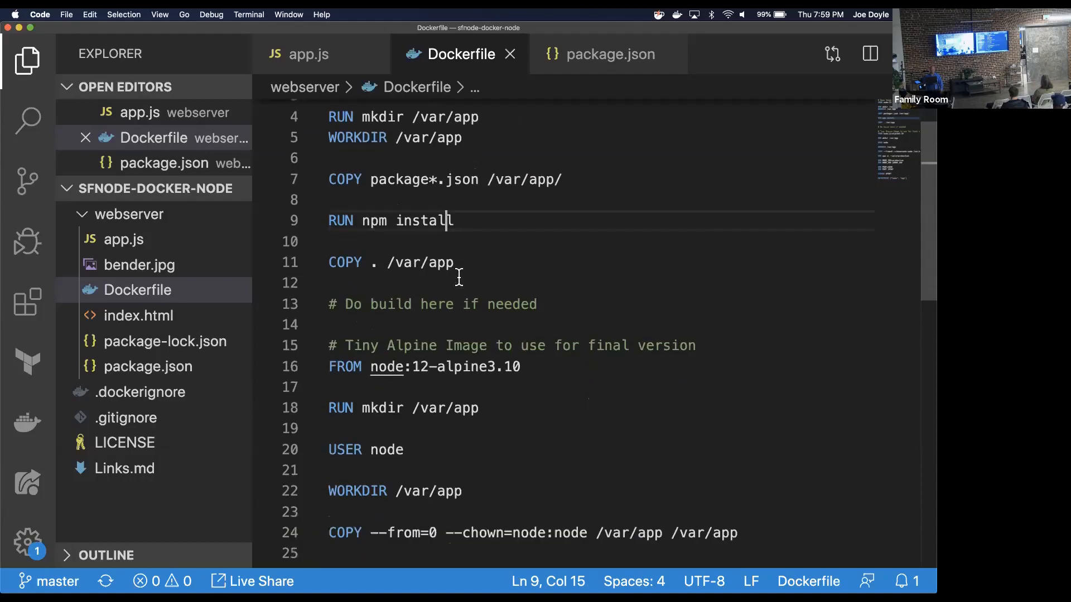
left_click(455, 260)
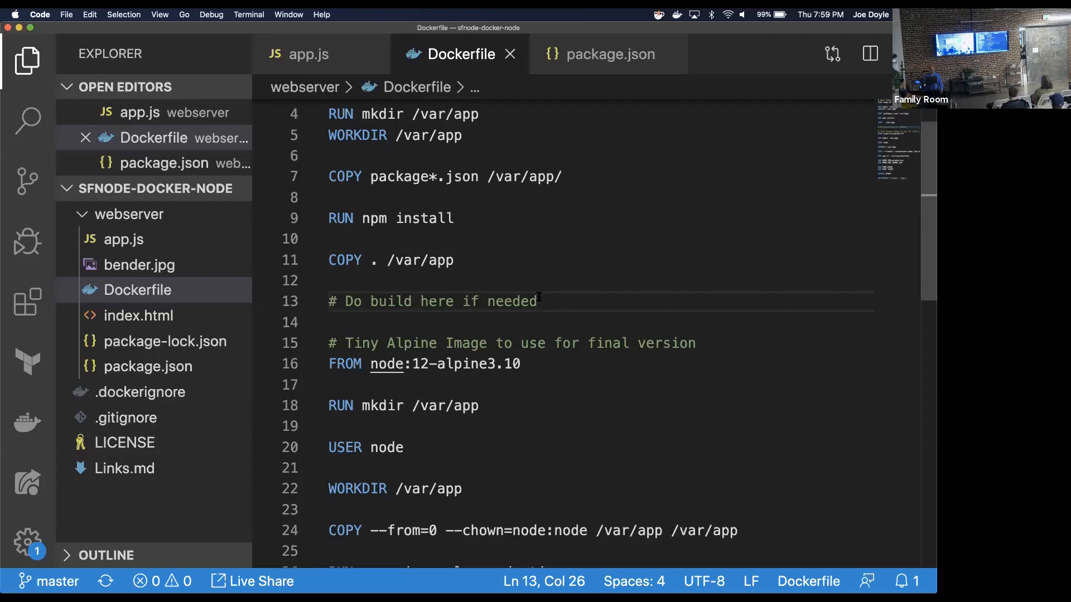
scroll("down", 3)
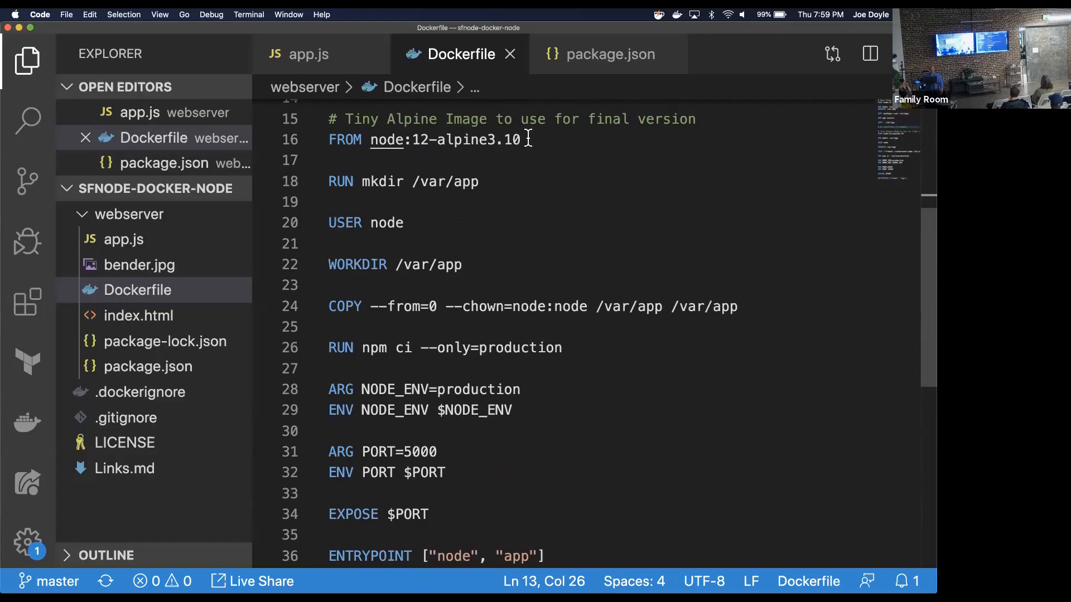
left_click(470, 201)
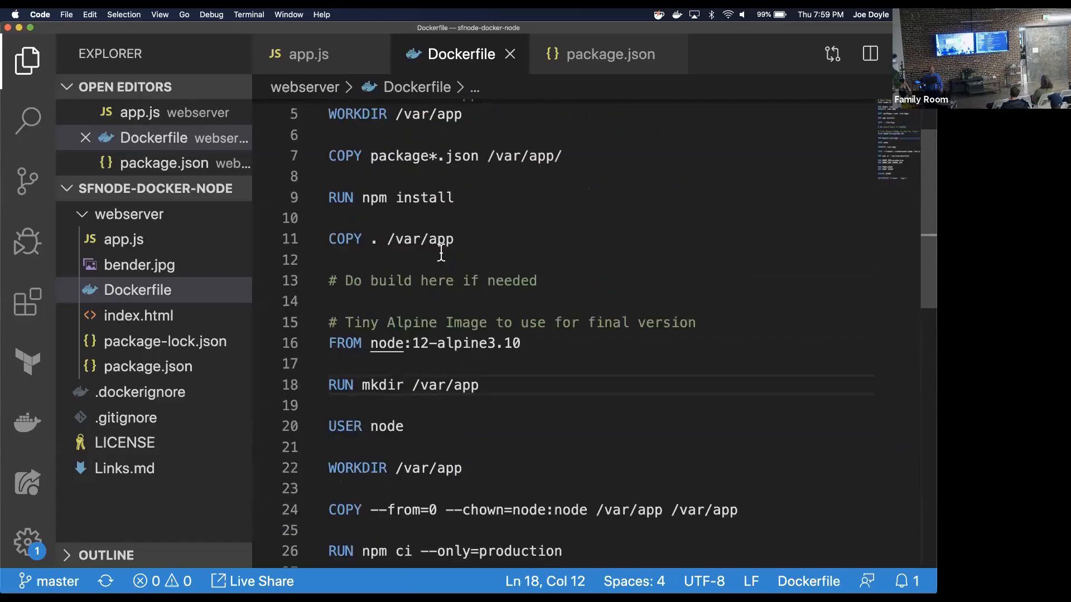
scroll("down", 3)
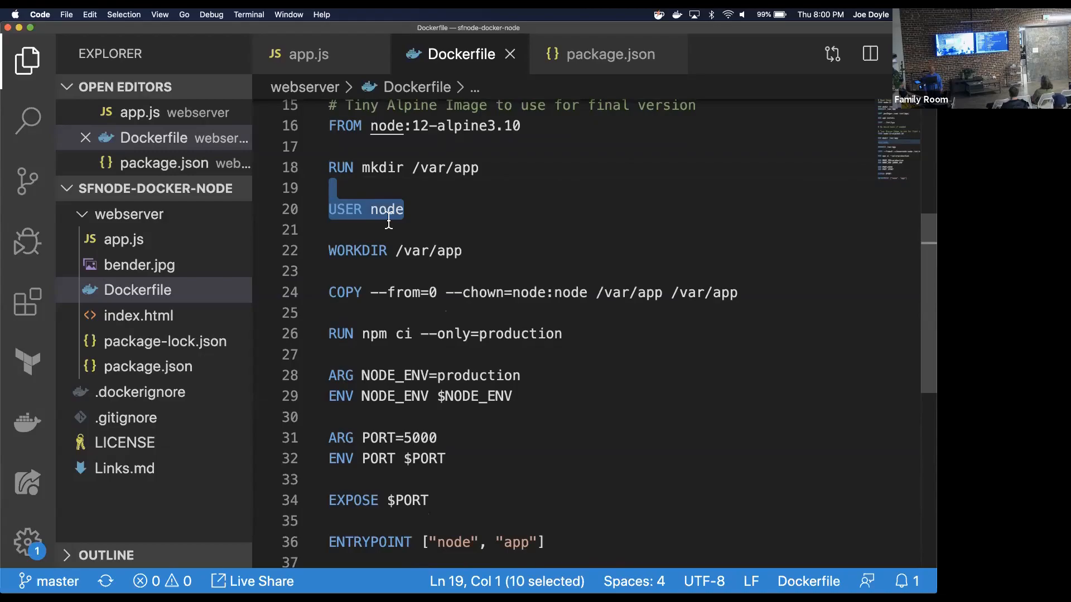
left_click(444, 230)
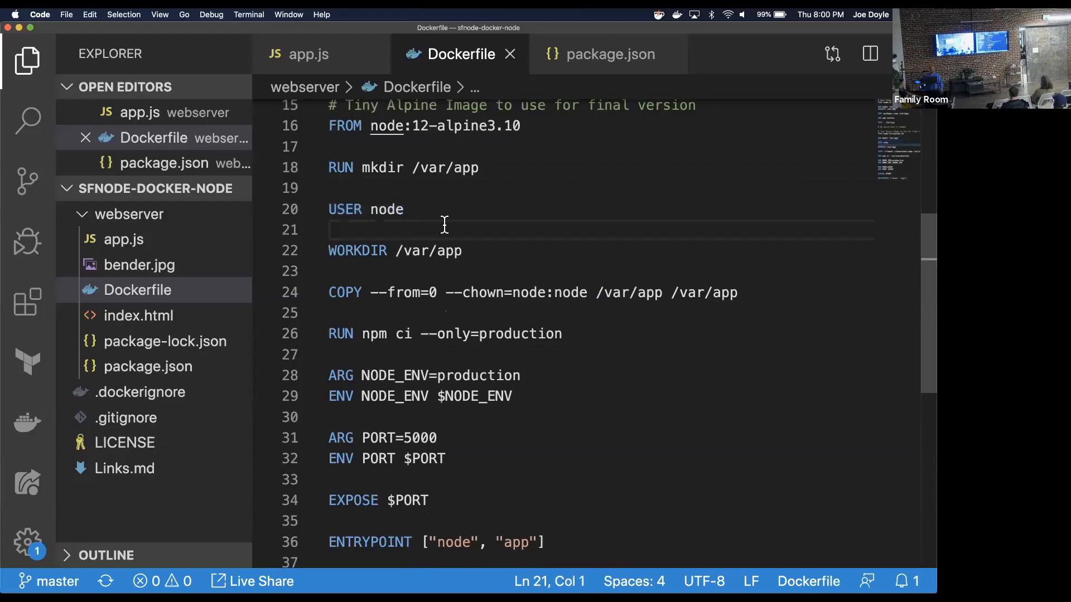
scroll("down", 3)
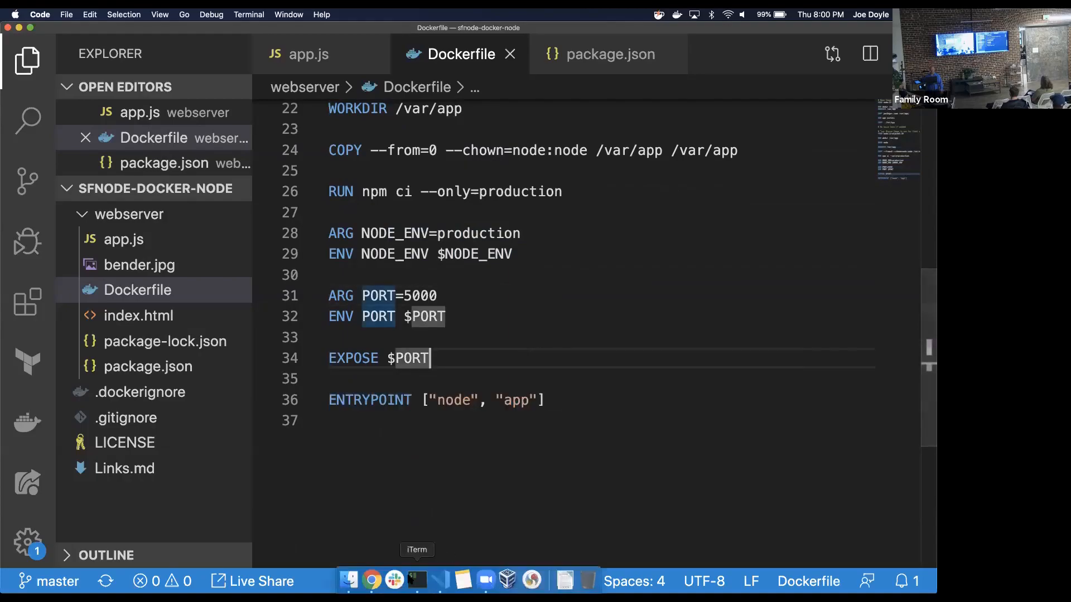
Run npm run build-image in the terminal, building the image tagged webserver:1.0.0.
left_click(416, 581)
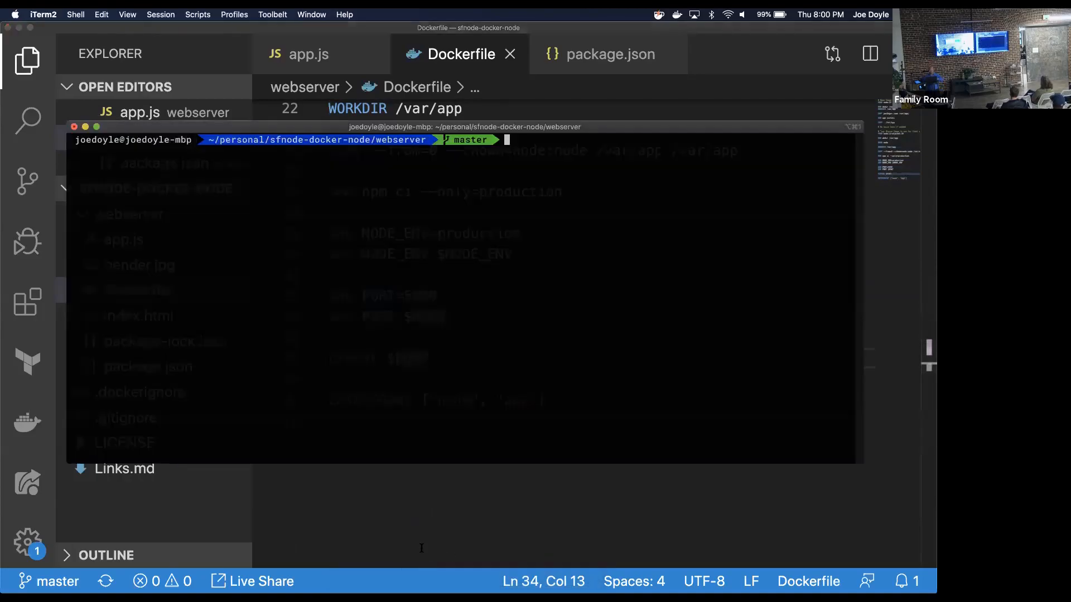
type("npm run")
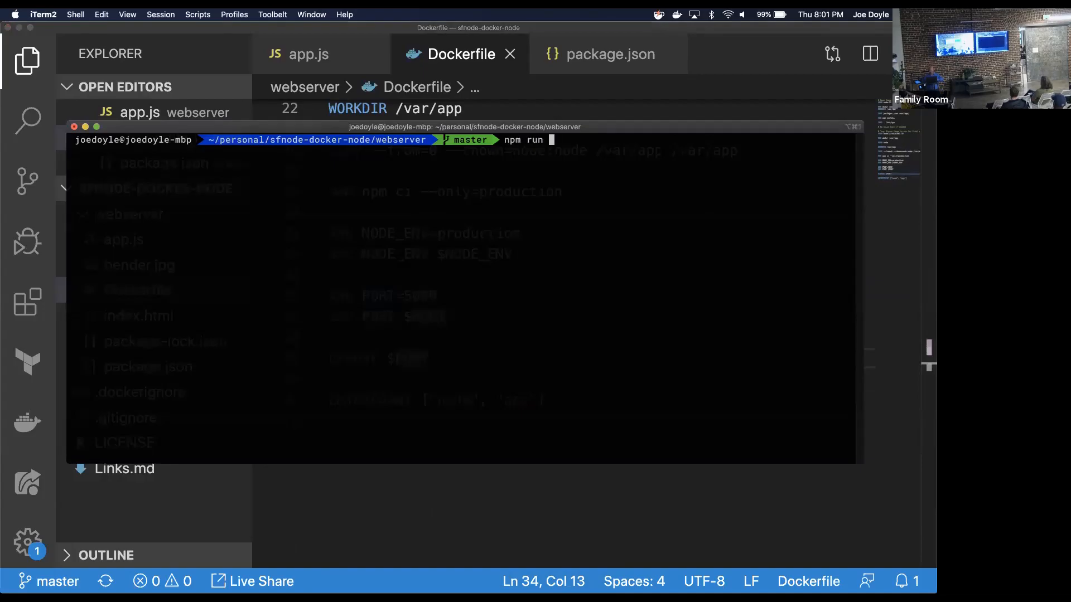
type("build-image")
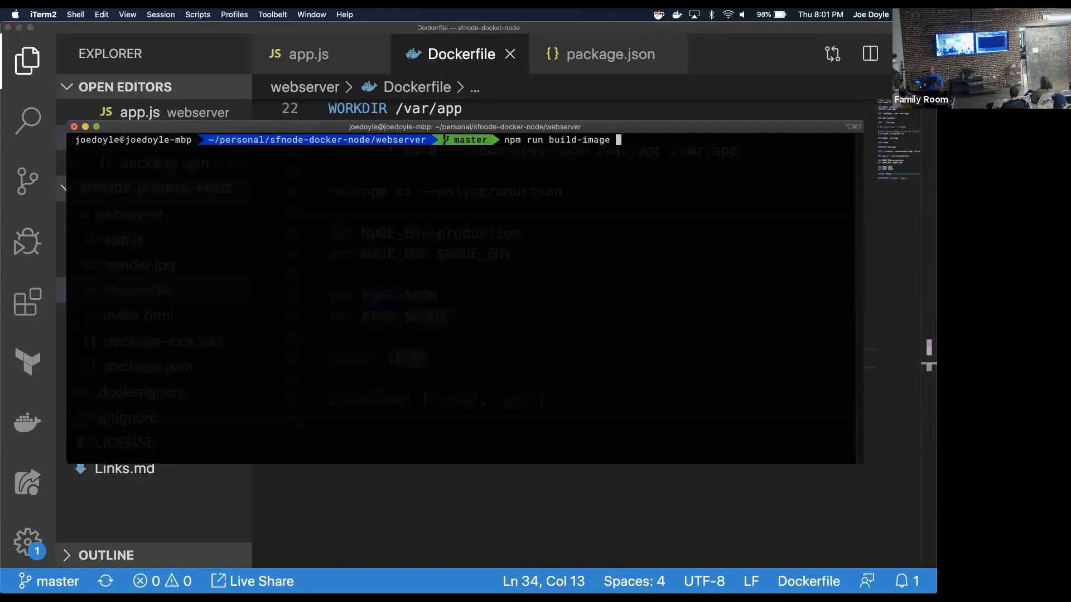
key("enter")
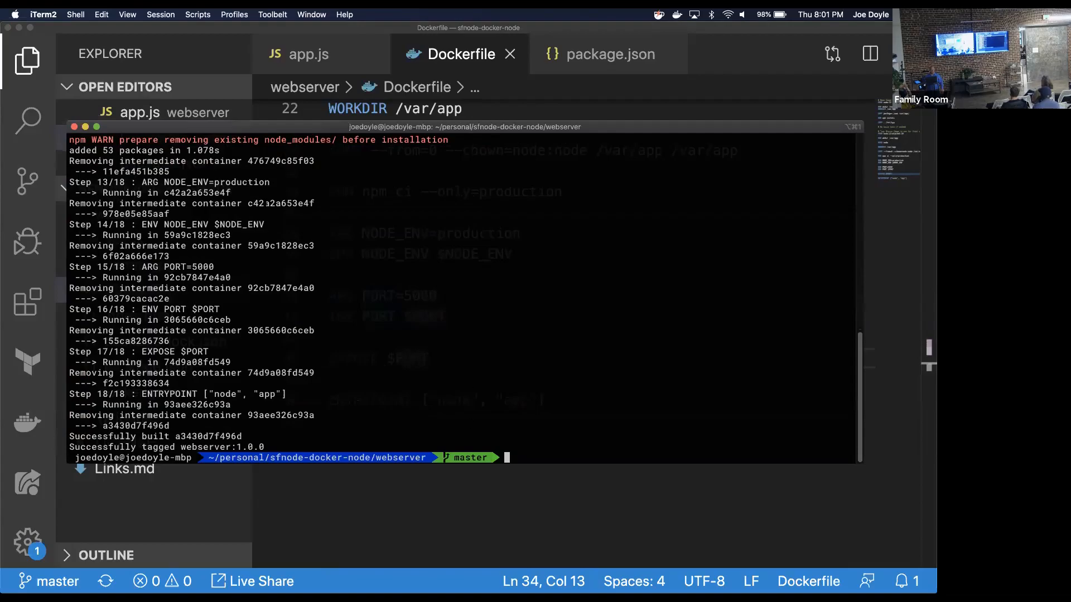
double_click(280, 203)
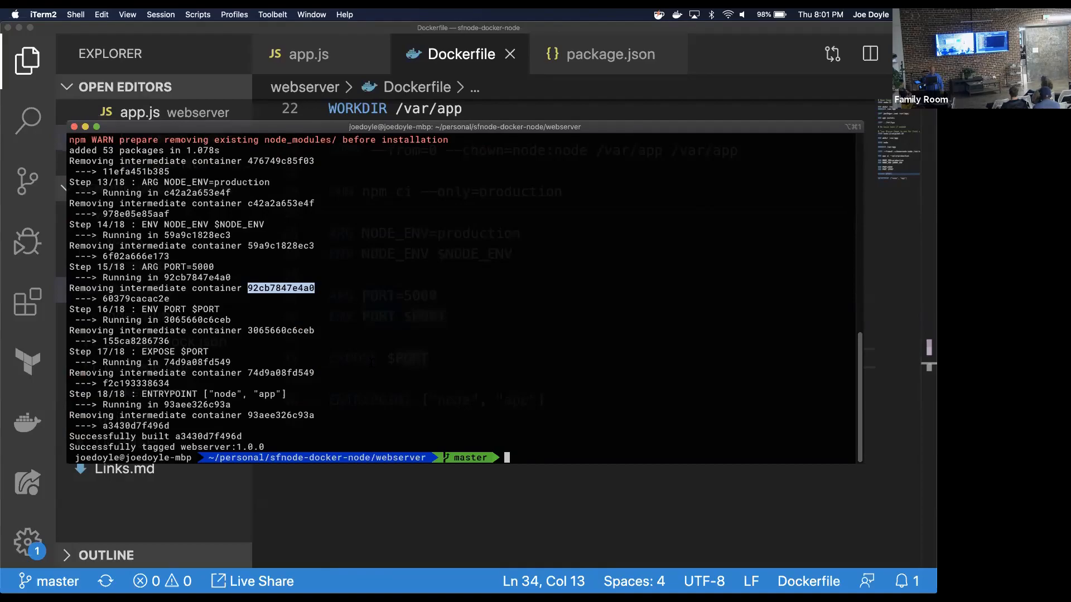
Start typing the npm run docker-start command to launch the webserver container.
type("npm run build-i")
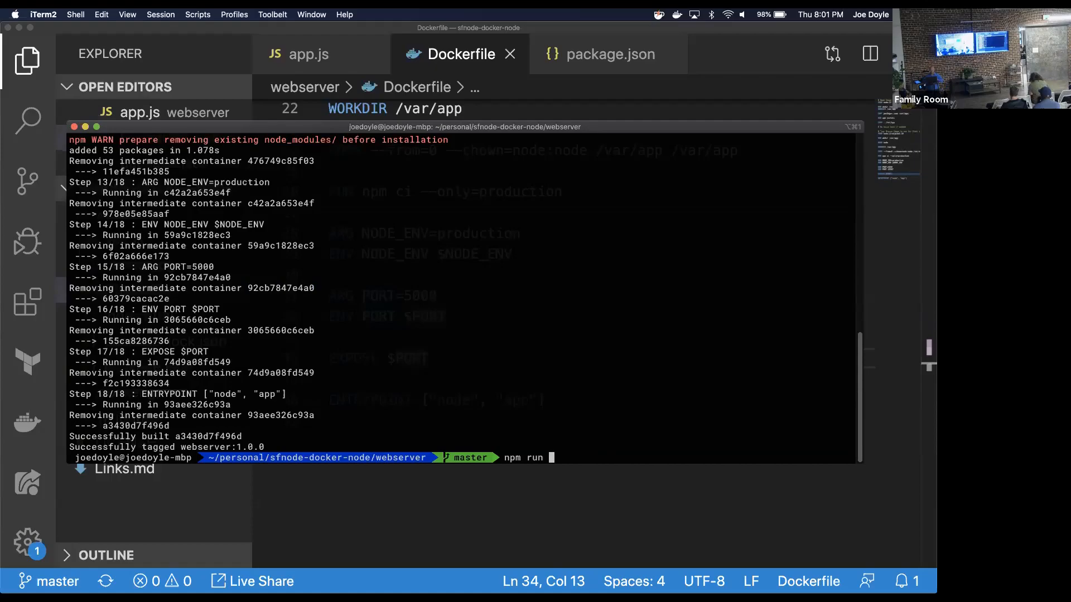
type("docker-start")
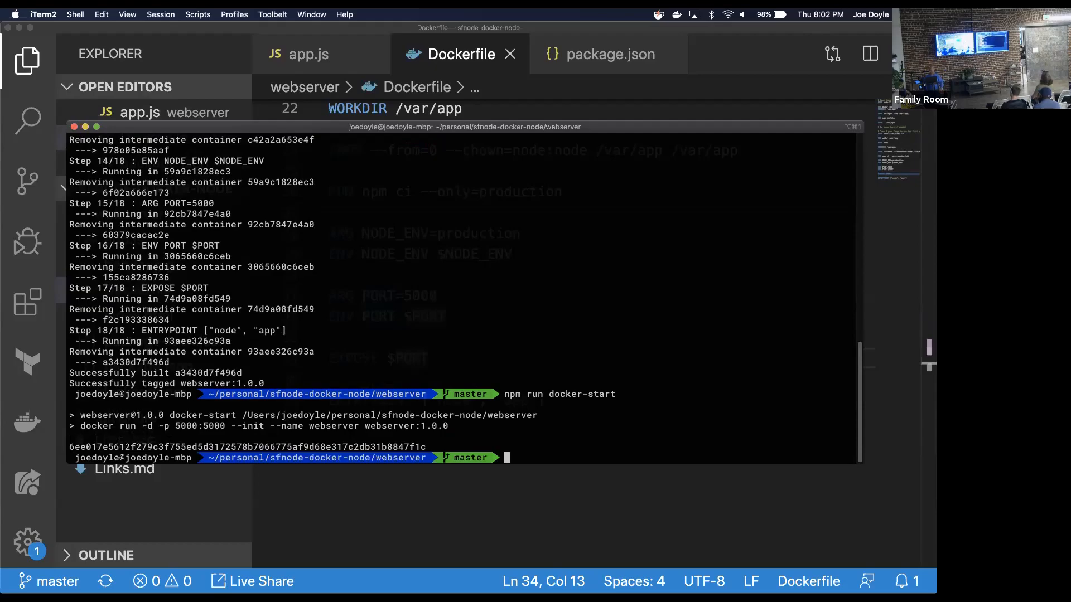
mouse_move(371, 580)
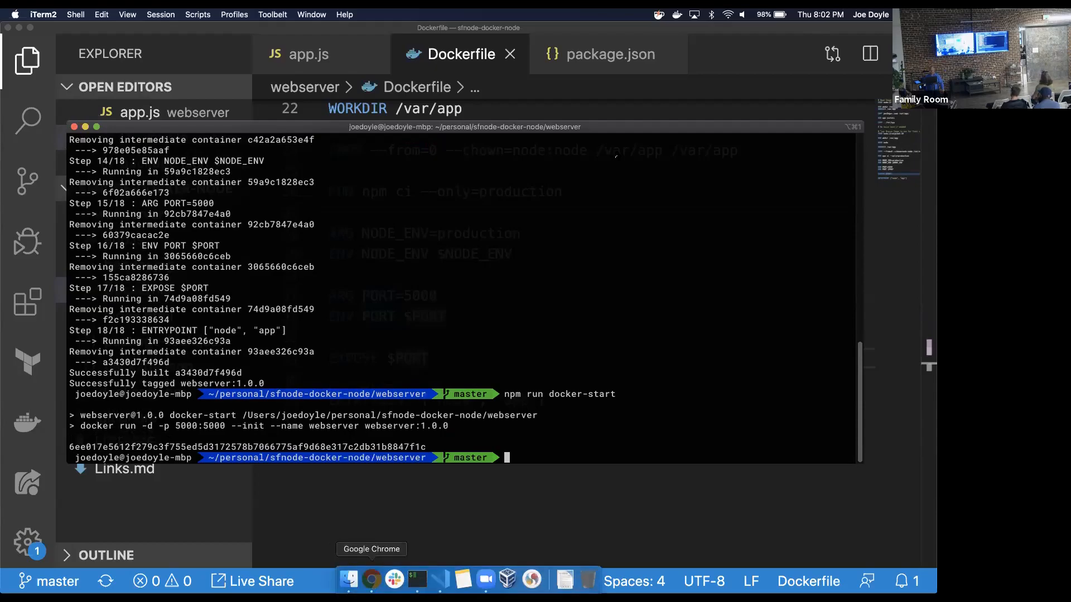
Switch to Chrome to view the localhost:5000 Hello from Docker page.
left_click(370, 581)
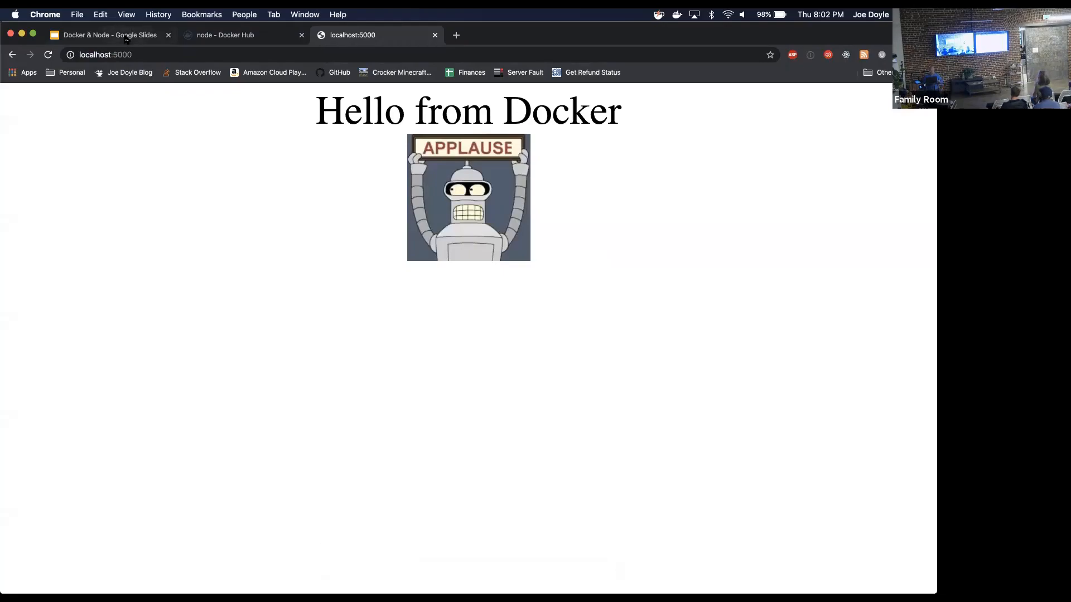
Present the Docker & Node slide deck full screen from Google Slides.
left_click(109, 34)
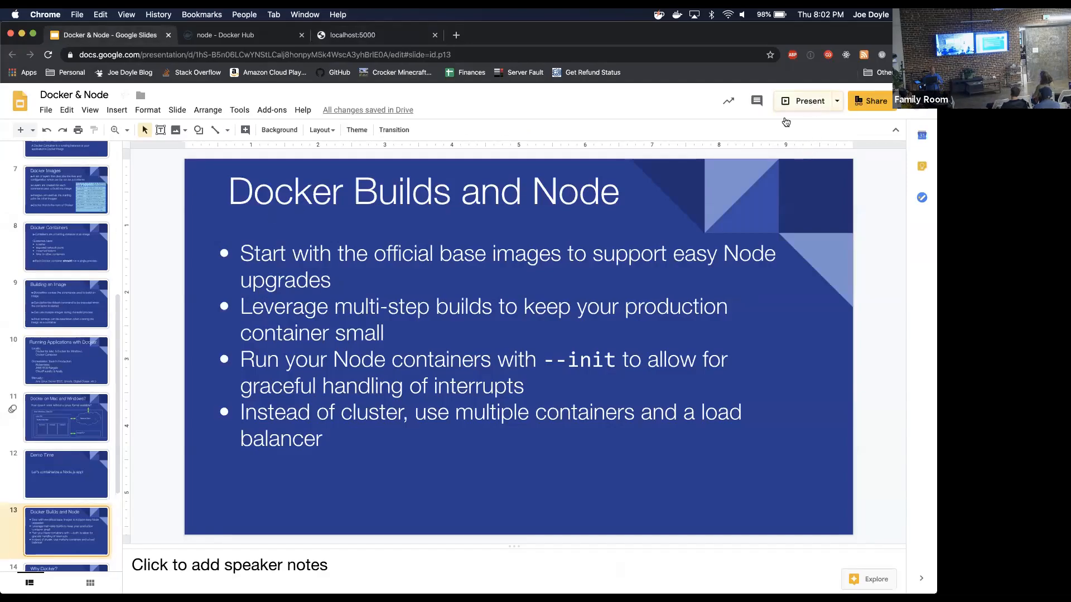
left_click(810, 100)
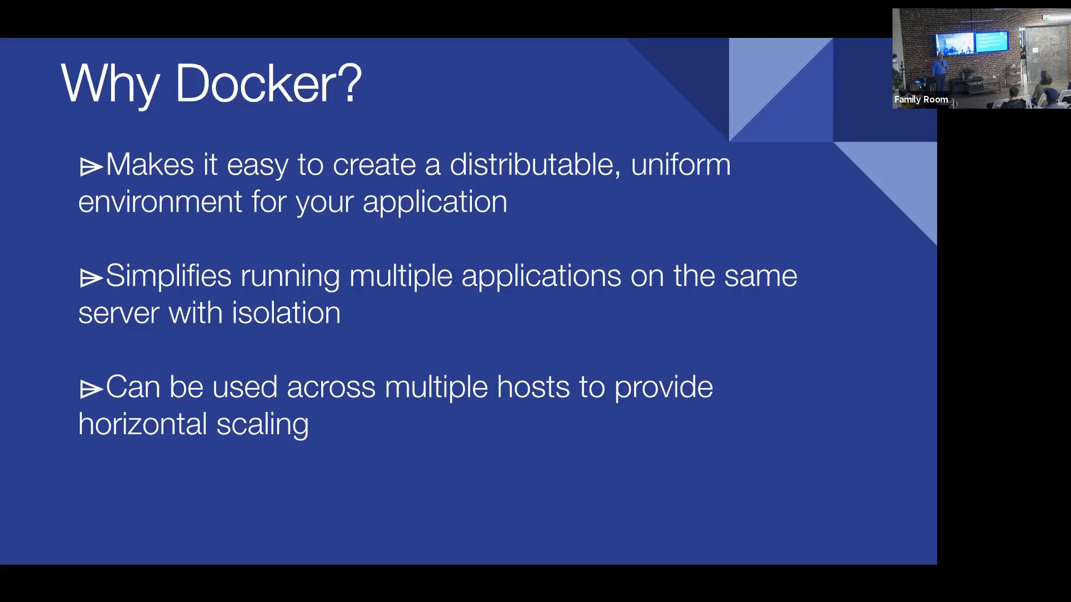